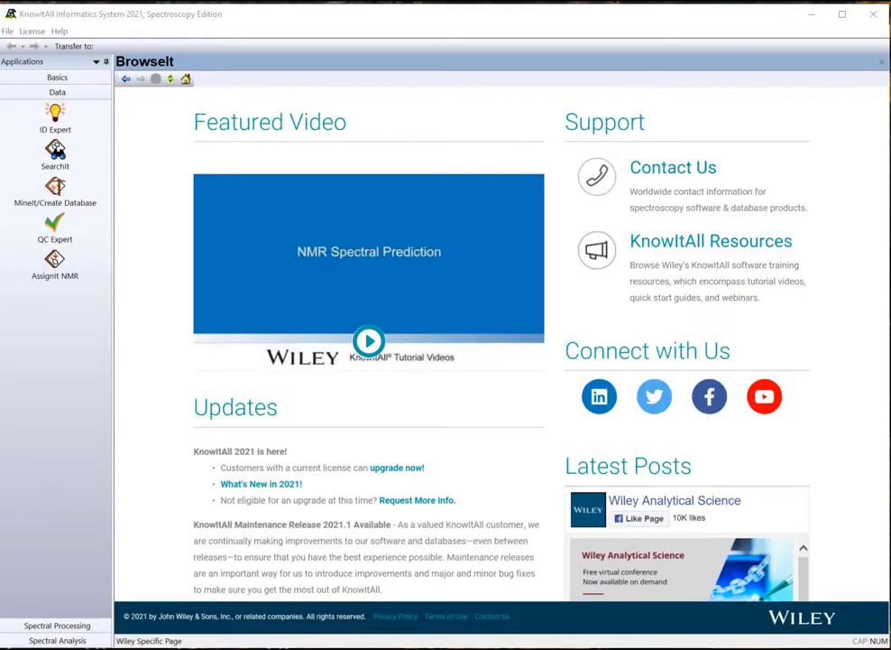
{"action": "mouse_move", "coordinate": [210, 310]}
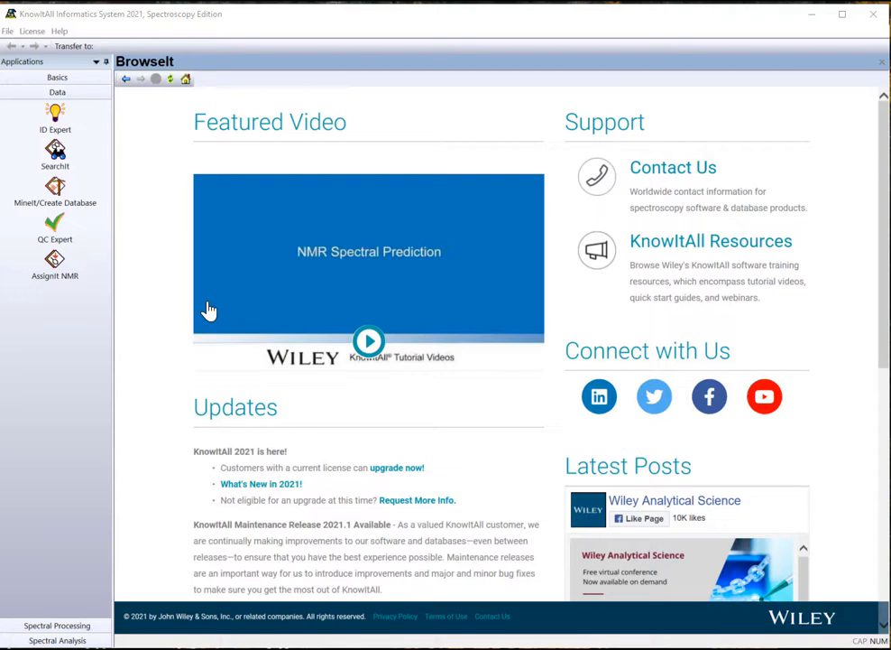
Open SearchIt to browse the Mass Spectrometry sample spectra for a query.
{"action": "left_click", "coordinate": [55, 154]}
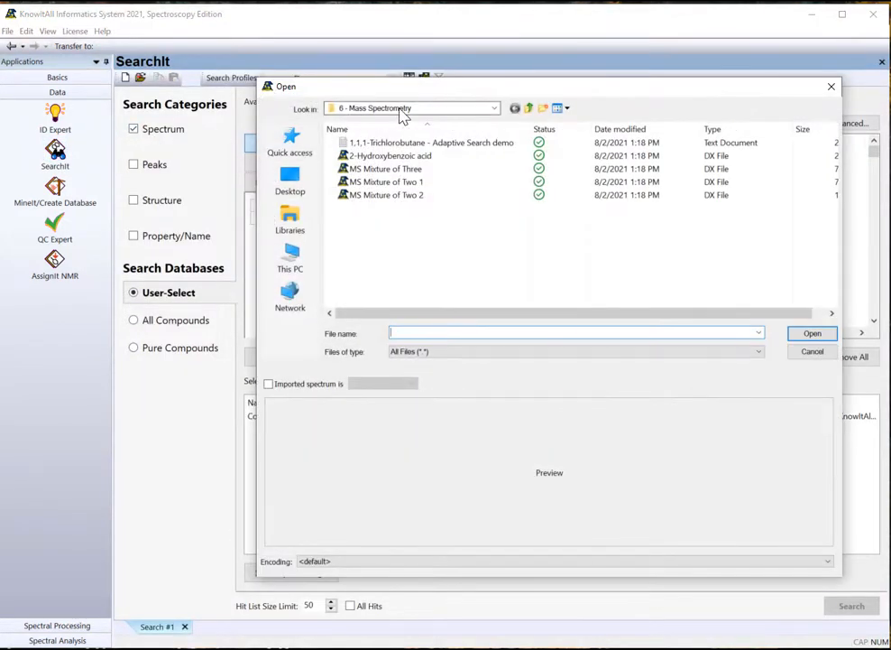
Load 'MS Mixture of Two 1' as the query spectrum and enable Reverse Search.
{"action": "left_click", "coordinate": [388, 156]}
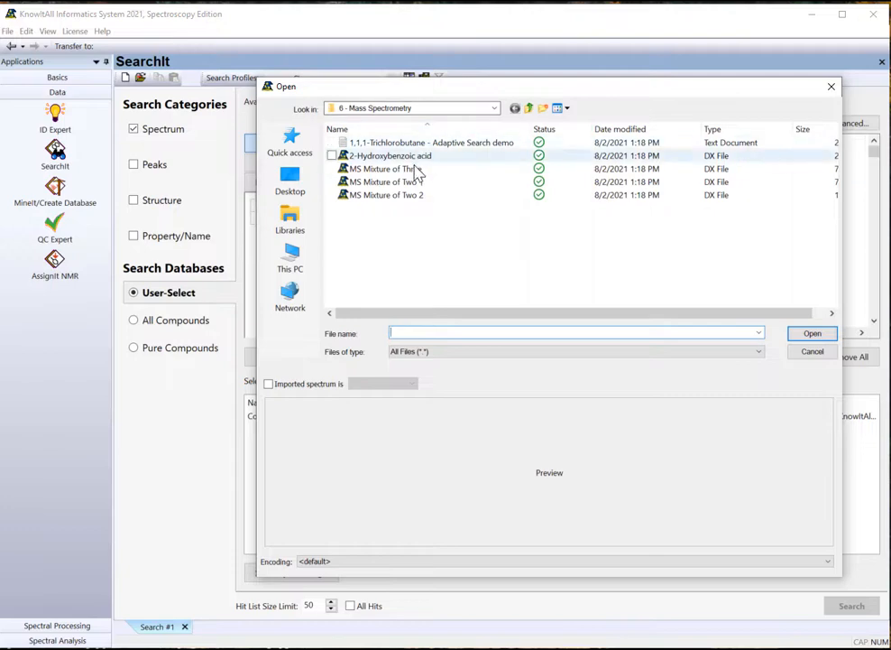
{"action": "left_click", "coordinate": [384, 181]}
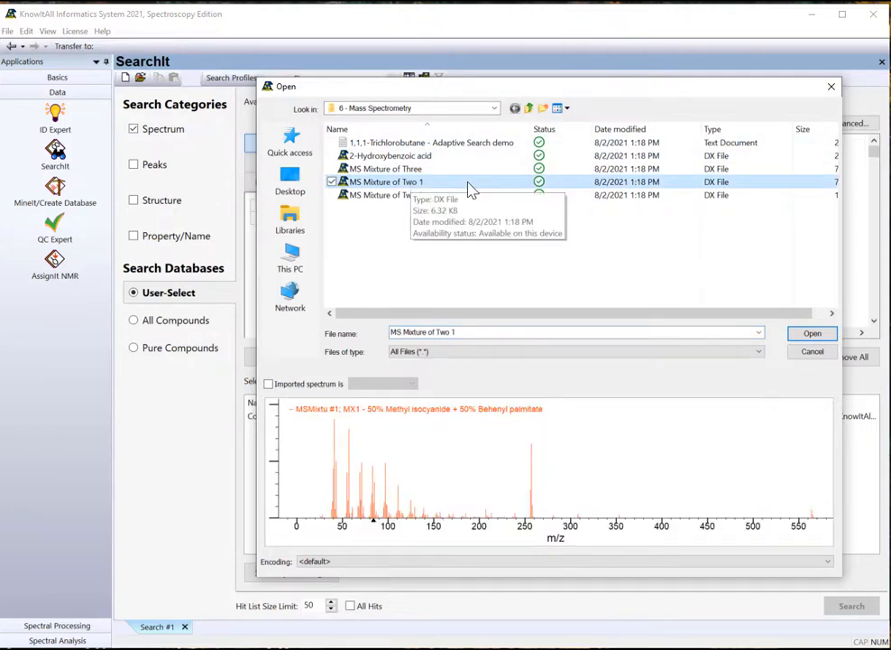
{"action": "left_click", "coordinate": [811, 333]}
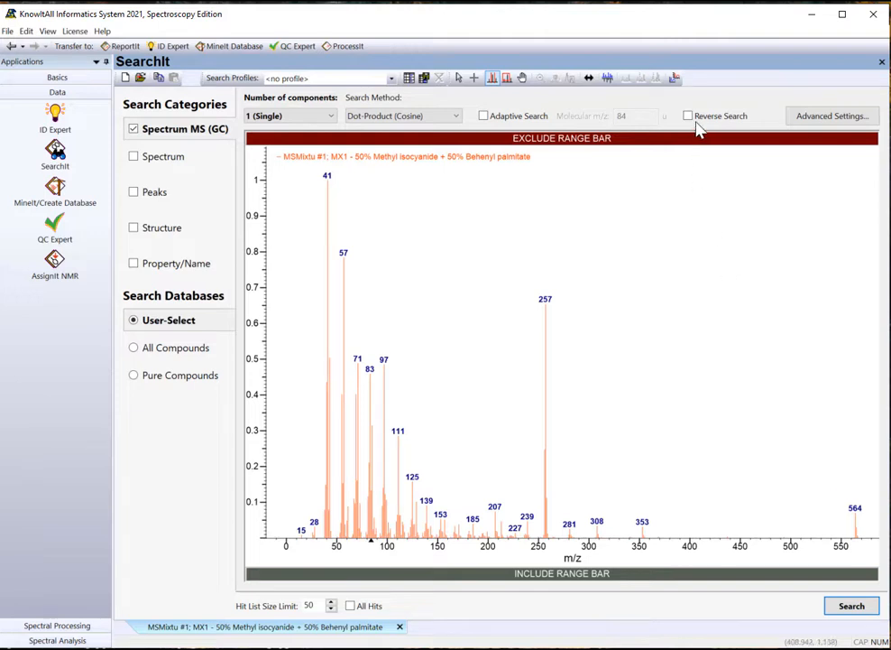
{"action": "left_click", "coordinate": [687, 116]}
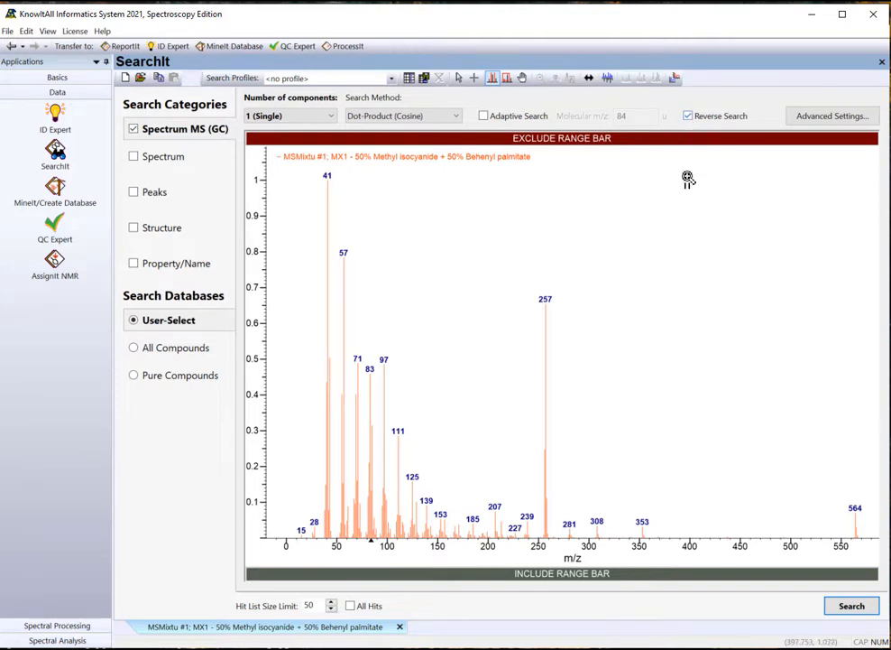
{"action": "mouse_move", "coordinate": [168, 325]}
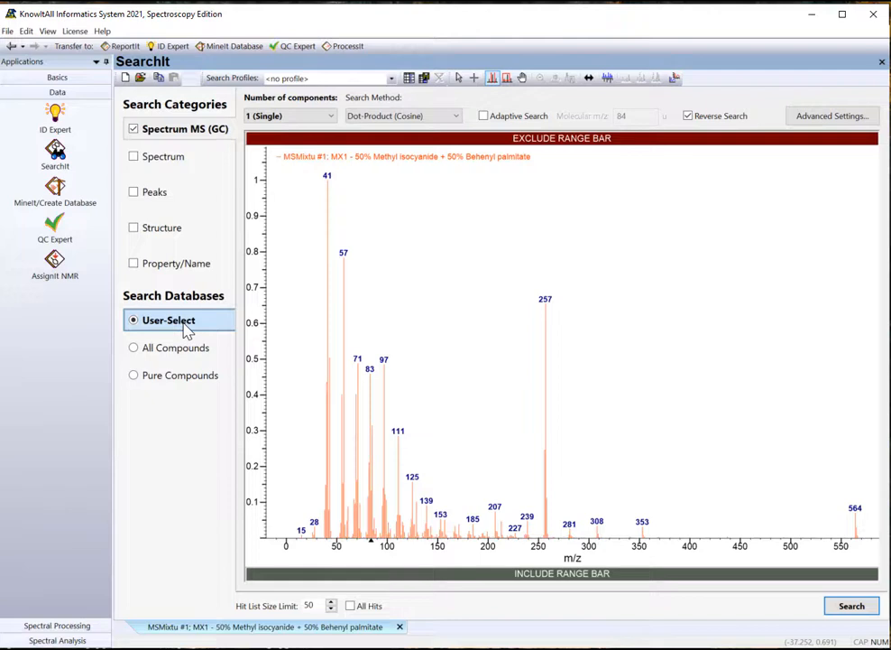
Remove all selected databases and add only the Components database.
{"action": "left_click", "coordinate": [169, 320]}
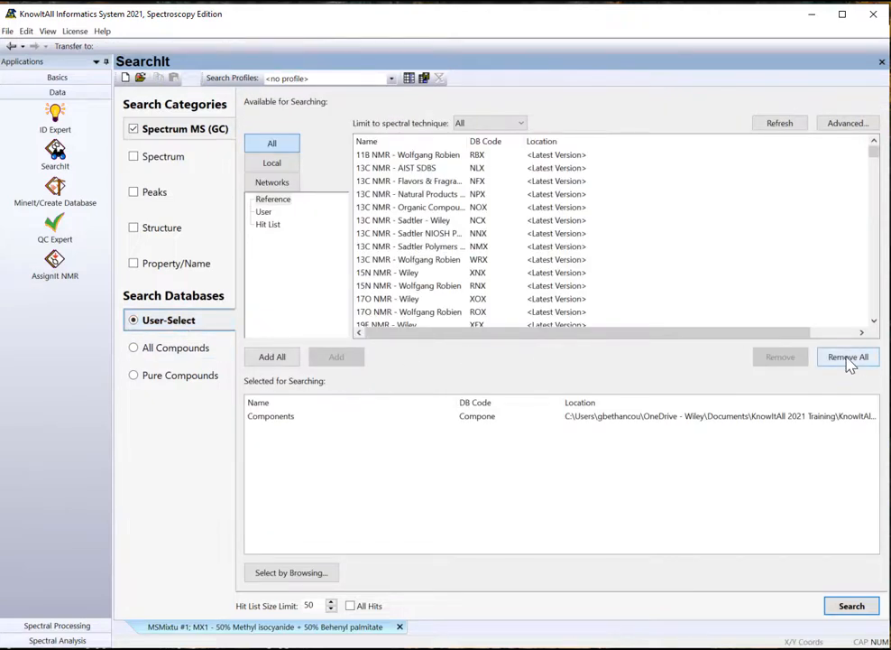
{"action": "left_click", "coordinate": [847, 356]}
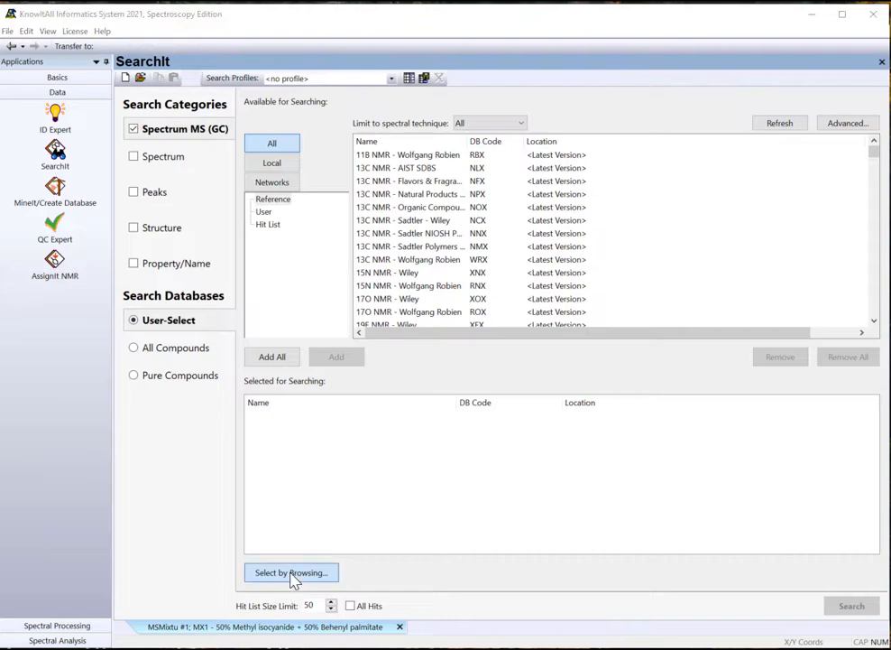
{"action": "left_click", "coordinate": [290, 572]}
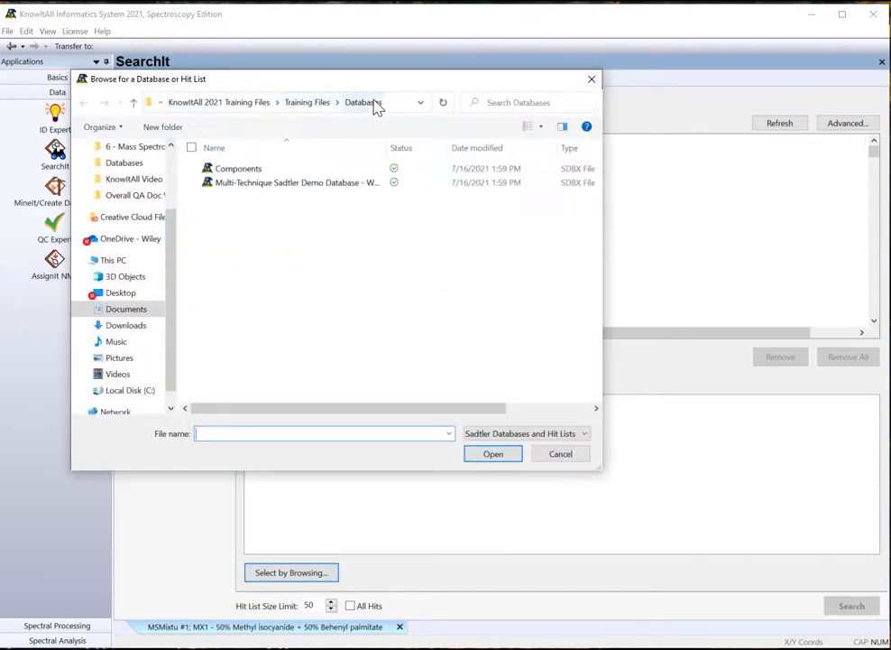
{"action": "left_click", "coordinate": [238, 167]}
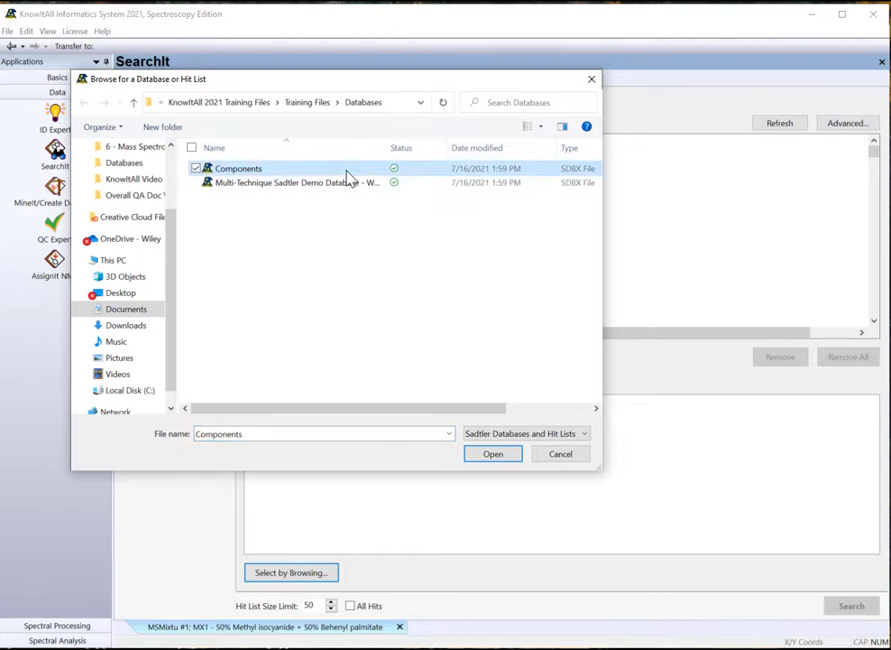
{"action": "left_click", "coordinate": [492, 453]}
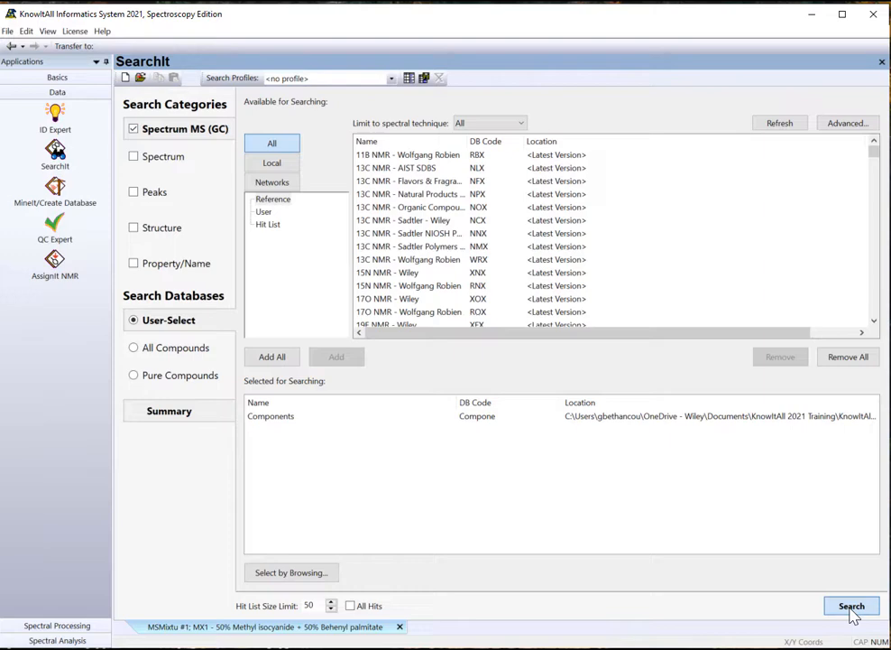
Search Components and review the MineIt hits led by Methyl isocyanide.
{"action": "left_click", "coordinate": [850, 606]}
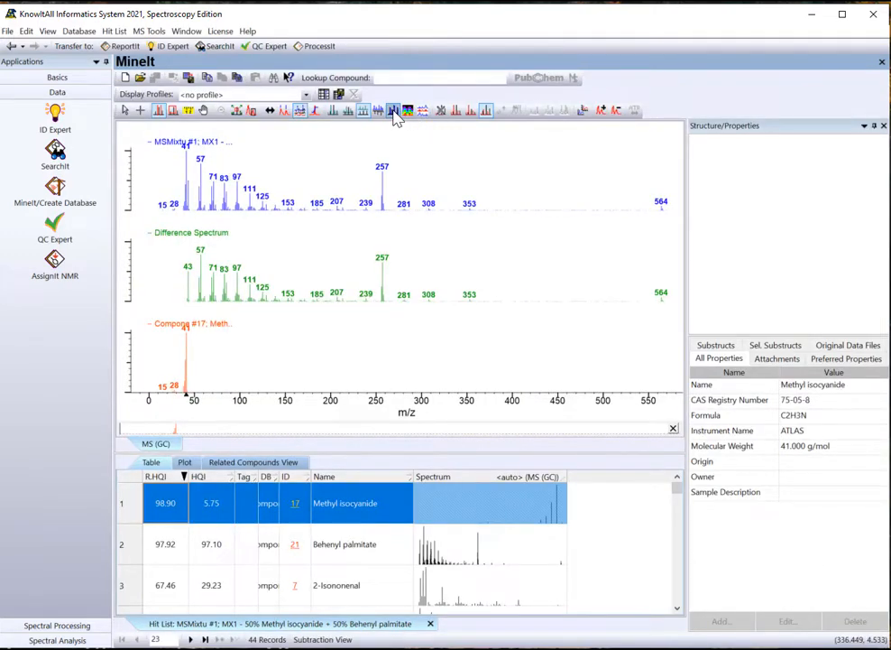
{"action": "mouse_move", "coordinate": [393, 110]}
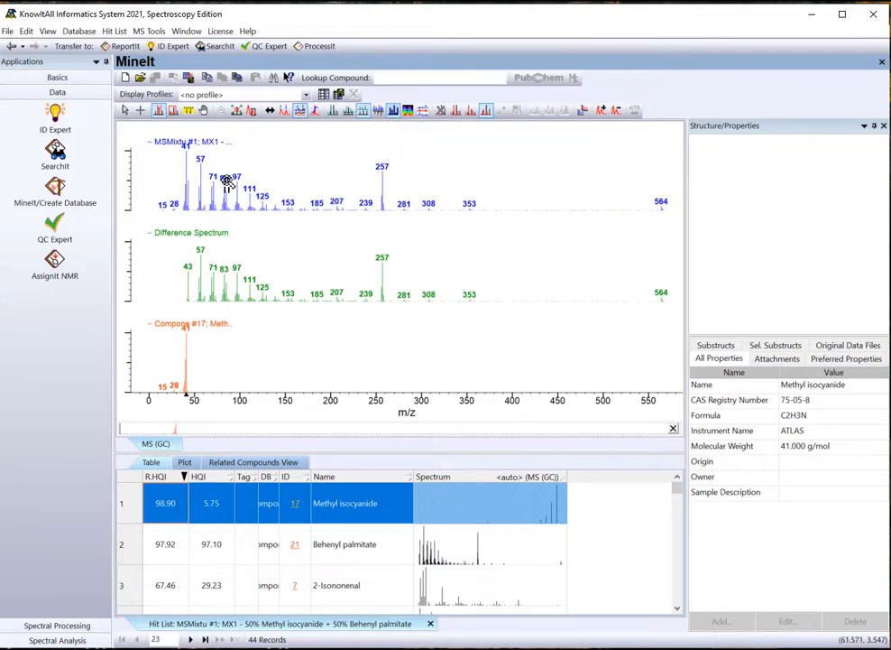
{"action": "mouse_move", "coordinate": [245, 287]}
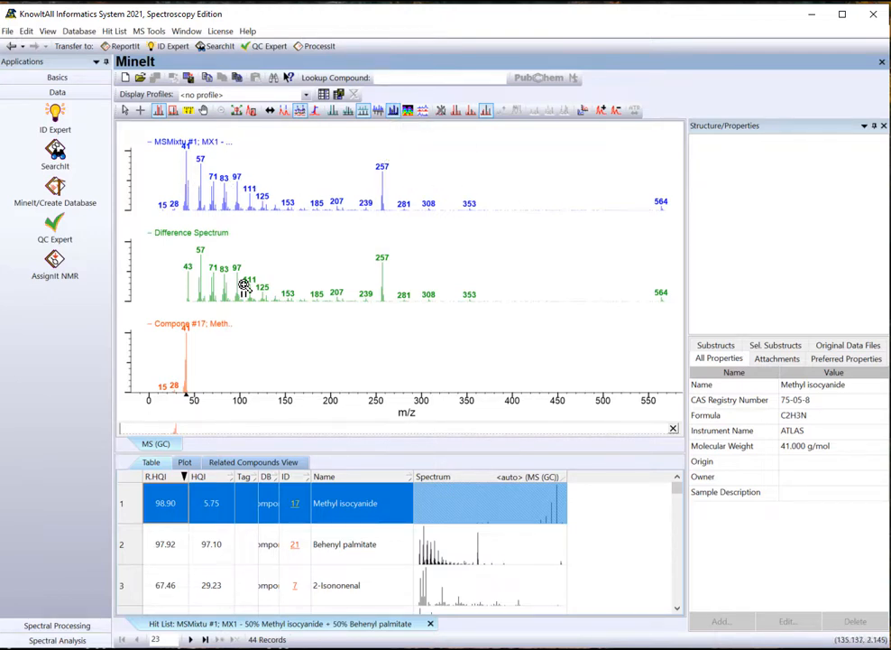
{"action": "mouse_move", "coordinate": [484, 364]}
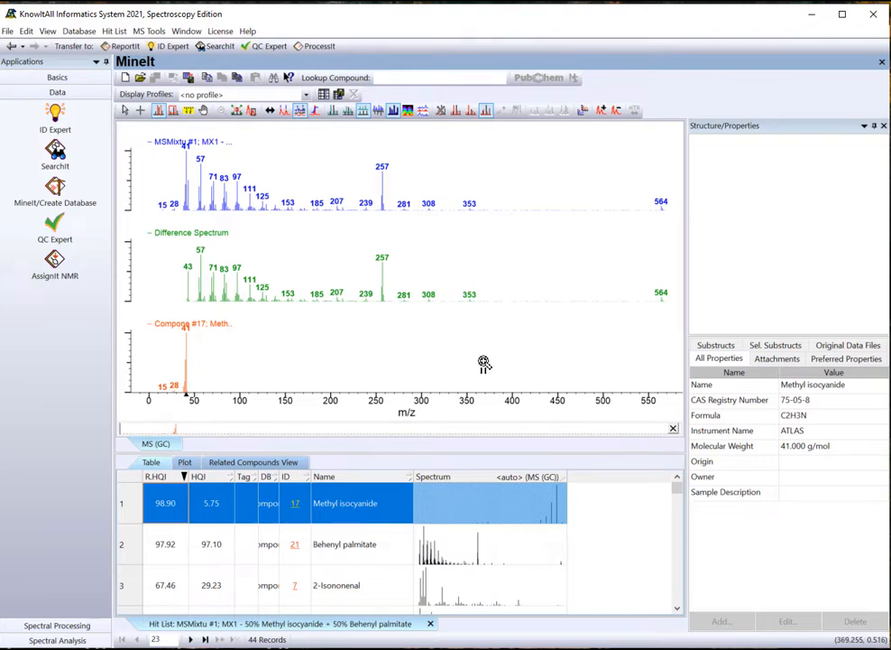
{"action": "mouse_move", "coordinate": [484, 268]}
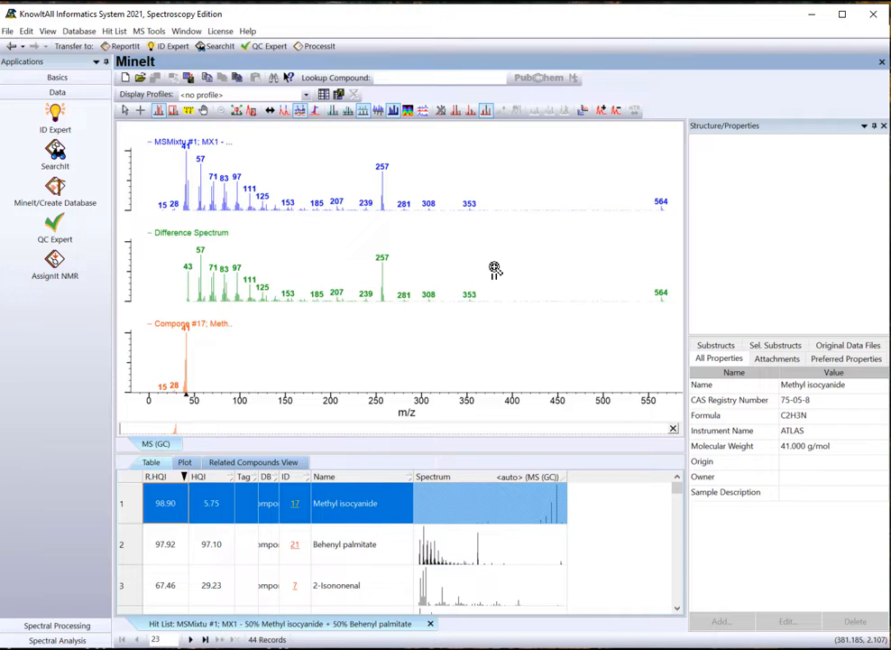
{"action": "mouse_move", "coordinate": [165, 511]}
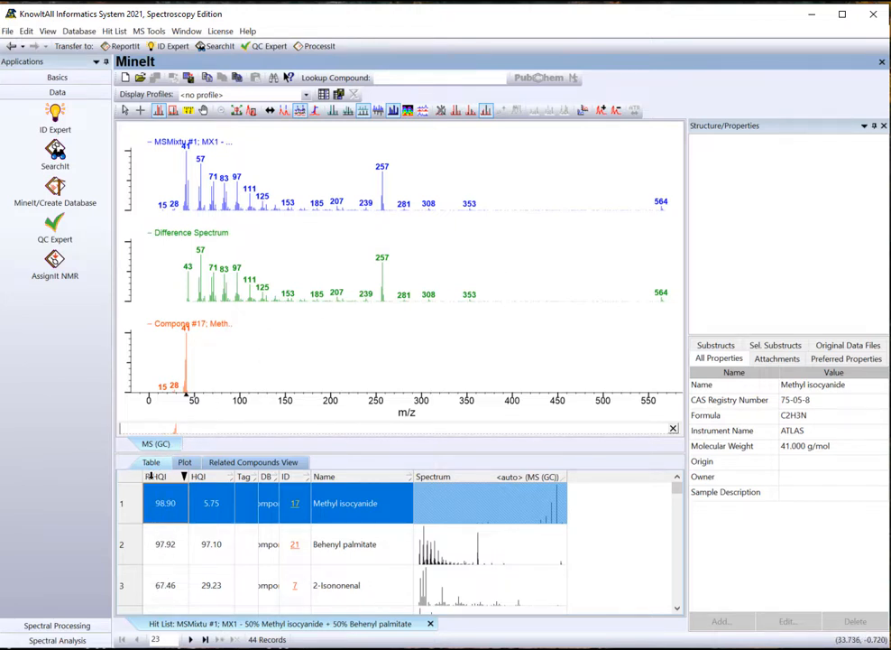
{"action": "left_click", "coordinate": [158, 476]}
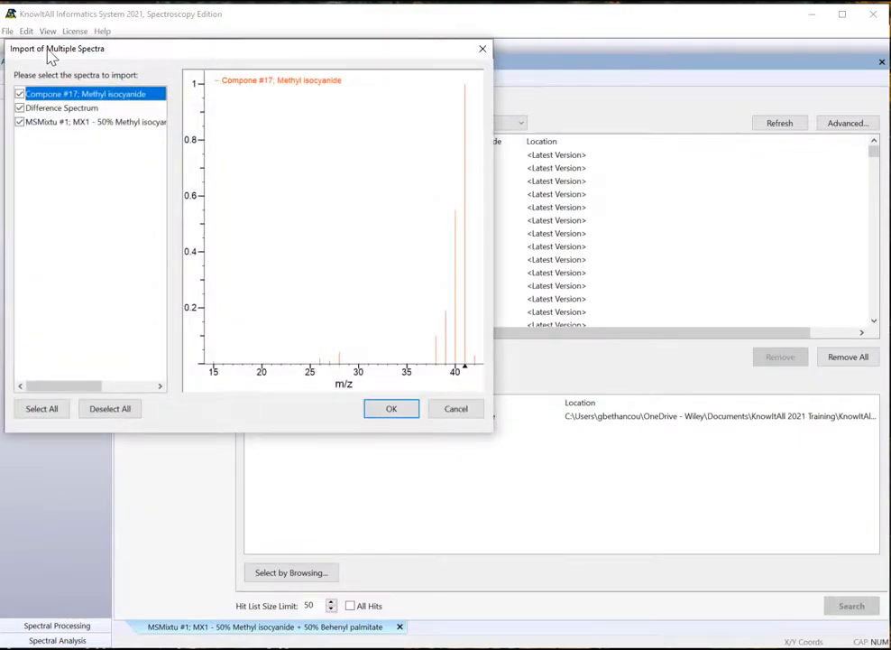
Import only the difference spectrum into SearchIt as a new search query.
{"action": "left_click", "coordinate": [20, 93]}
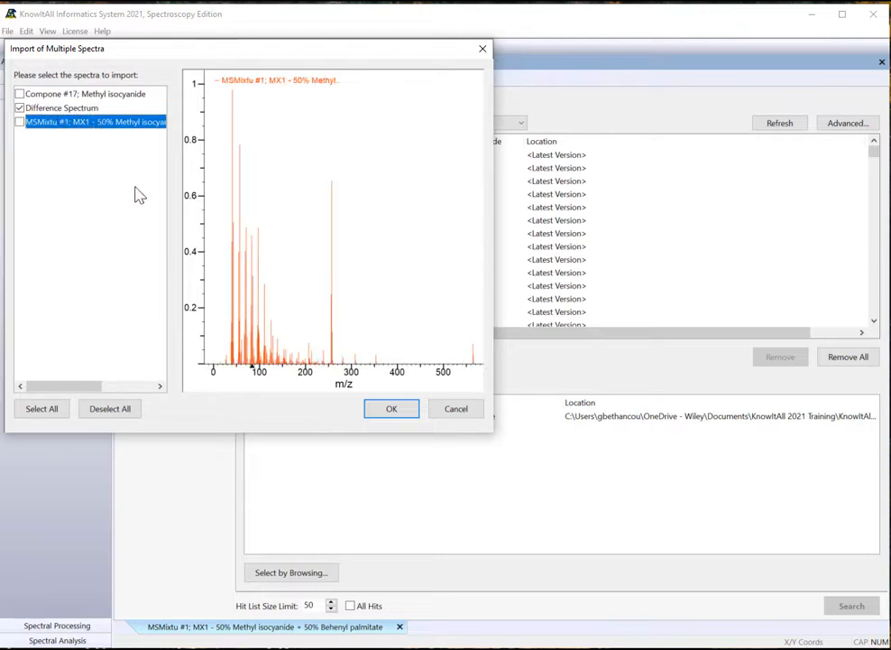
{"action": "left_click", "coordinate": [391, 408]}
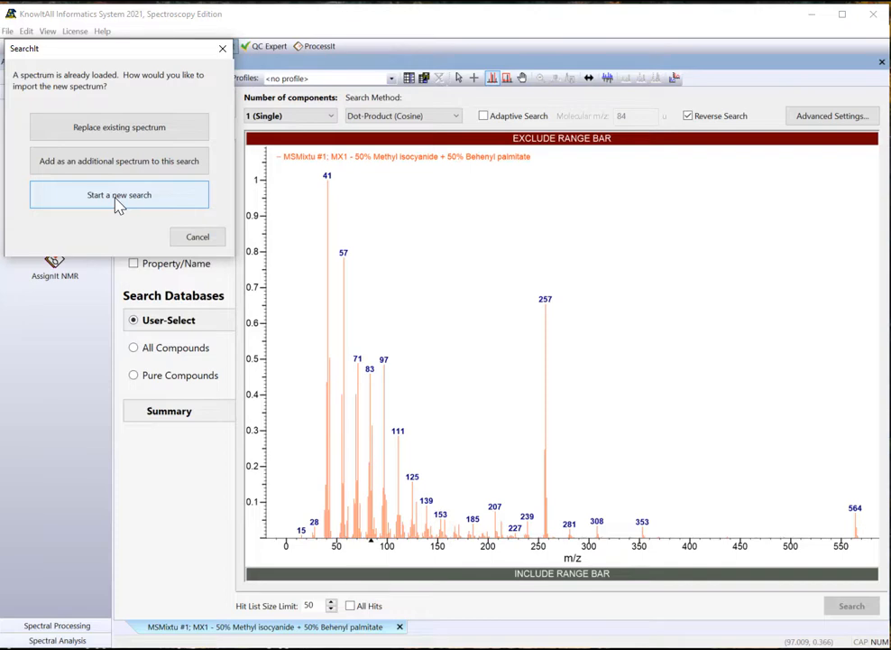
{"action": "left_click", "coordinate": [118, 194]}
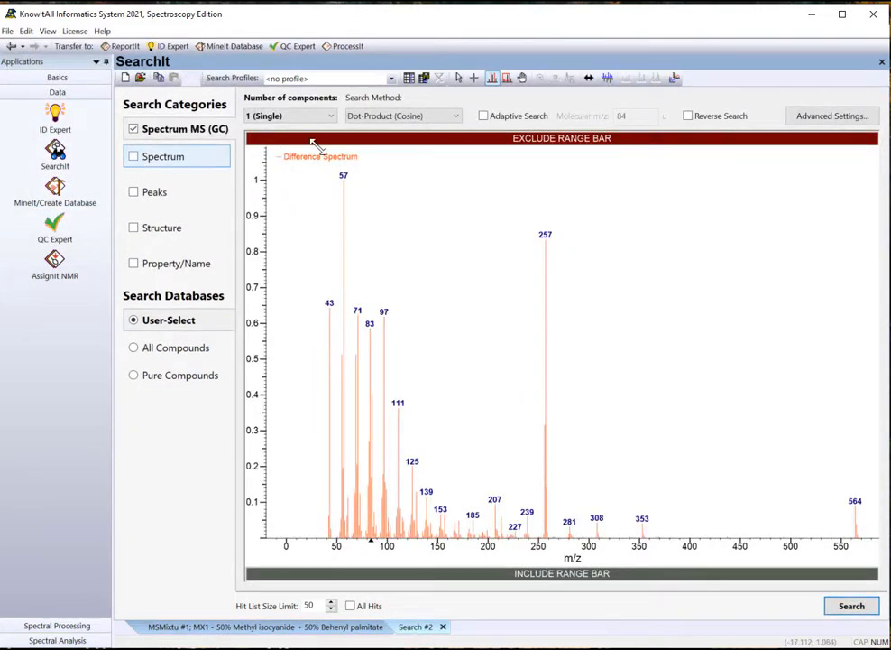
Search the difference spectrum, finding Behenyl palmitate as the top hit.
{"action": "left_click", "coordinate": [687, 116]}
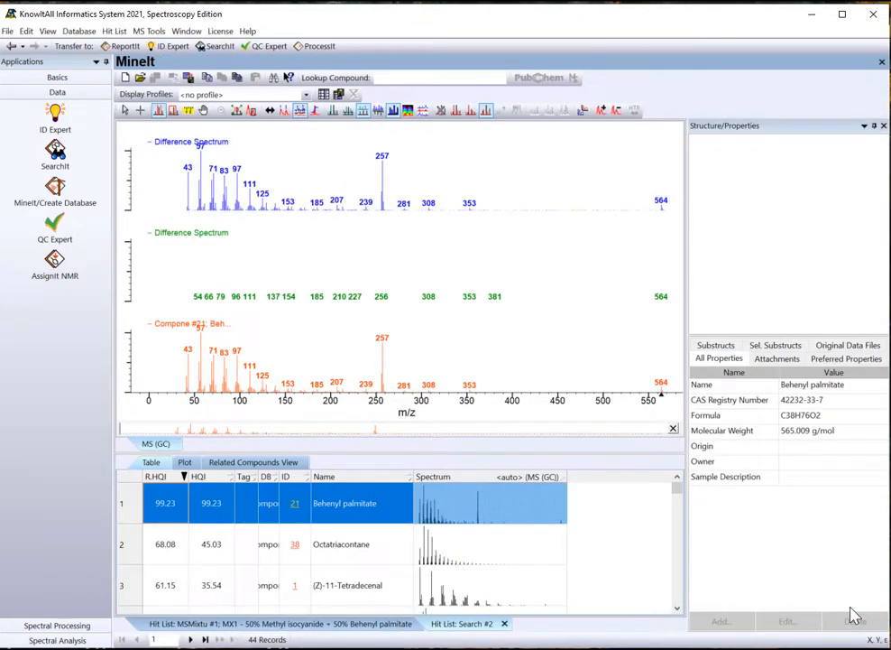
{"action": "mouse_move", "coordinate": [305, 293]}
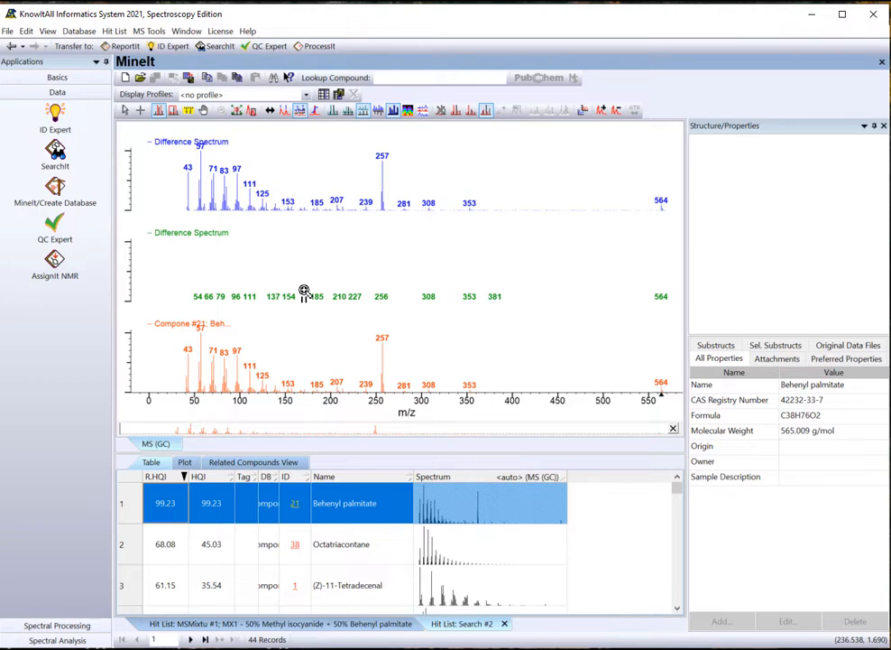
{"action": "mouse_move", "coordinate": [557, 283]}
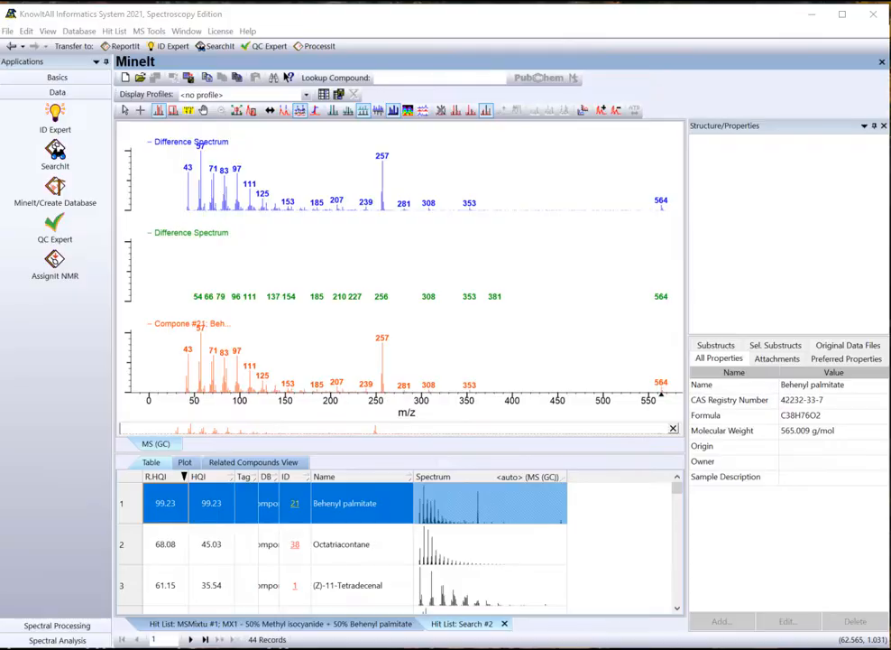
{"action": "mouse_move", "coordinate": [84, 293]}
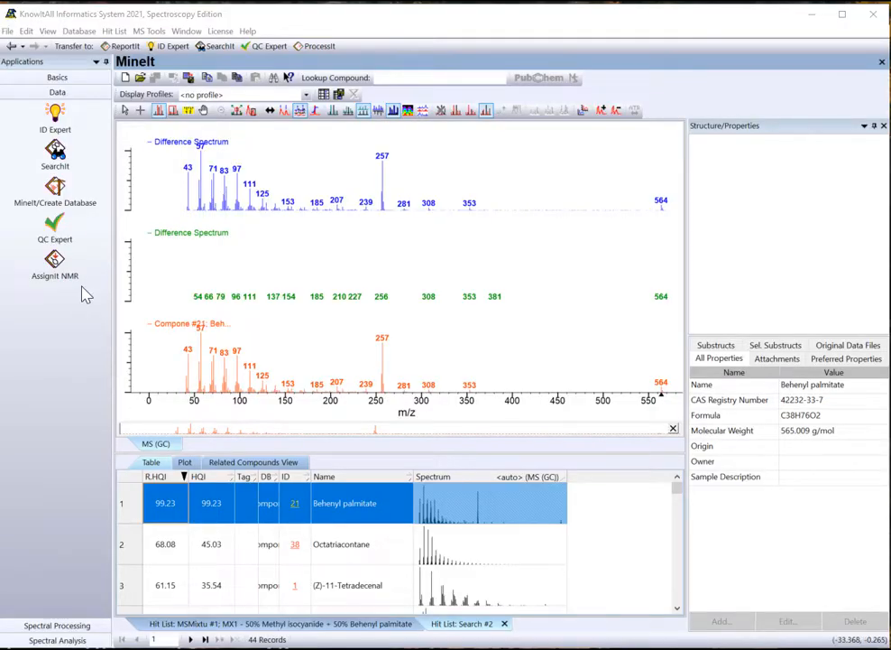
Begin a new spectrum search in SearchIt and pick 'MS Mixture of Two 1'.
{"action": "left_click", "coordinate": [55, 153]}
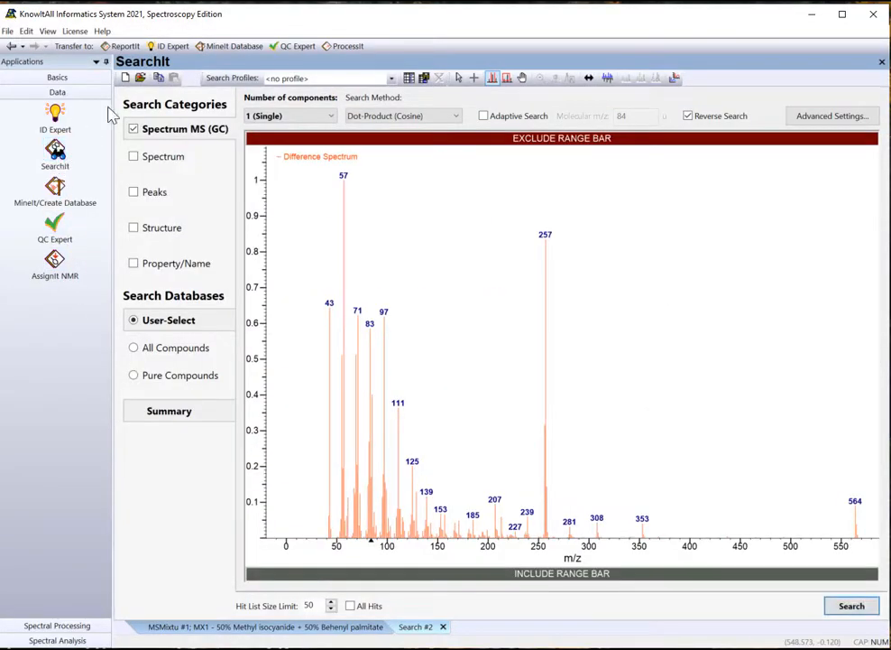
{"action": "left_click", "coordinate": [126, 78]}
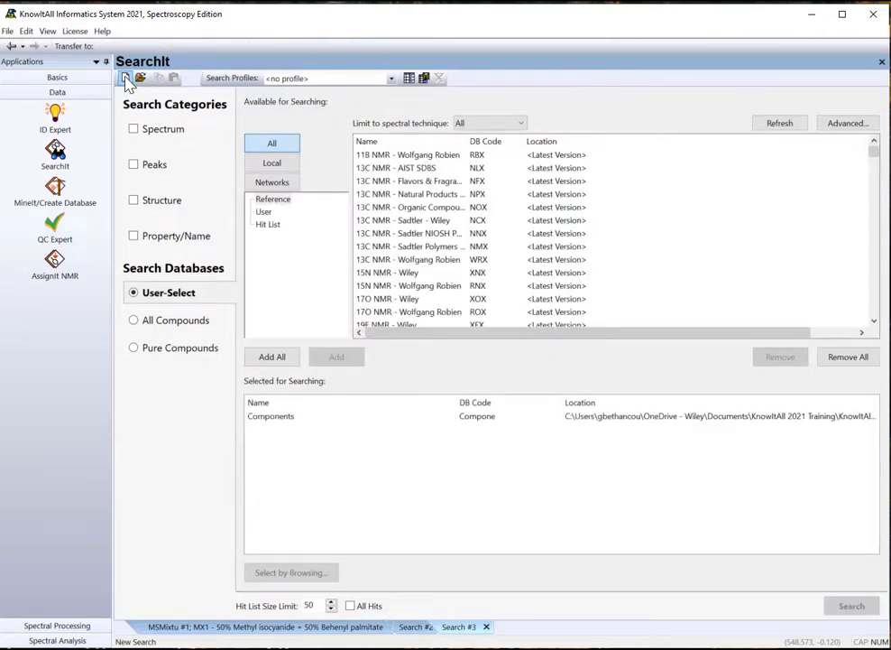
{"action": "left_click", "coordinate": [124, 78]}
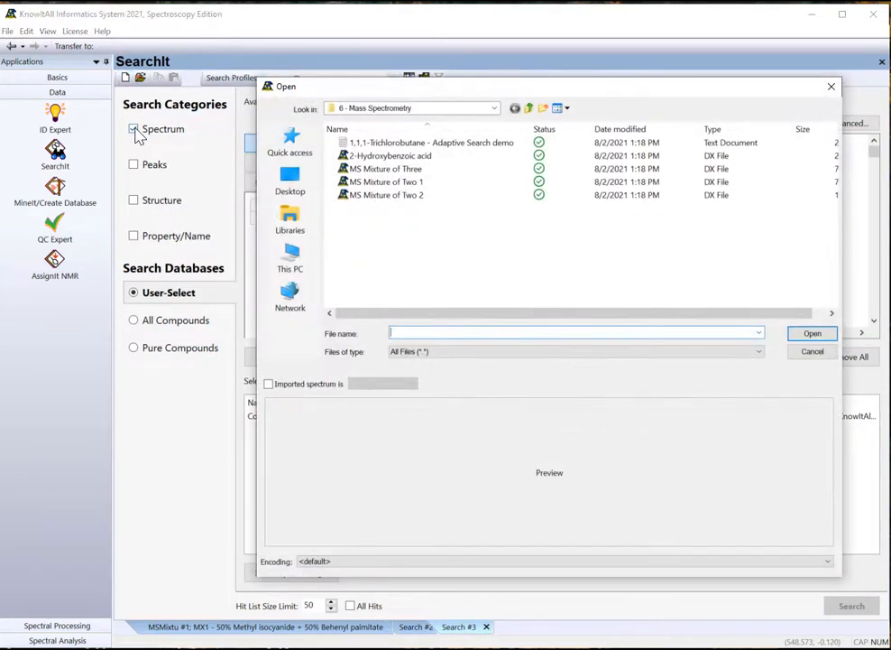
{"action": "left_click", "coordinate": [386, 181]}
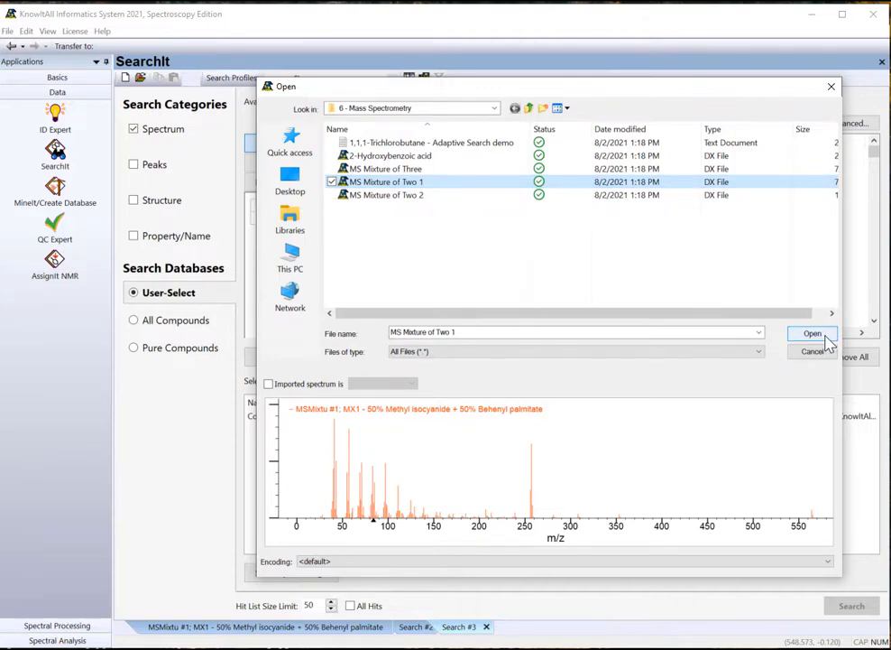
Load the mixture spectrum and set Number of components to 2 (Mixture).
{"action": "left_click", "coordinate": [812, 333]}
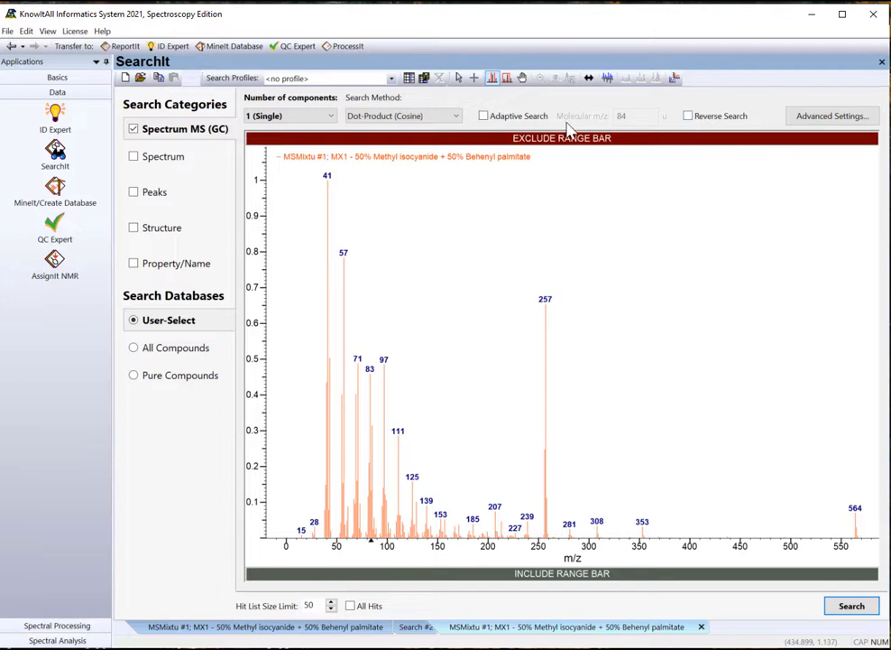
{"action": "mouse_move", "coordinate": [545, 142]}
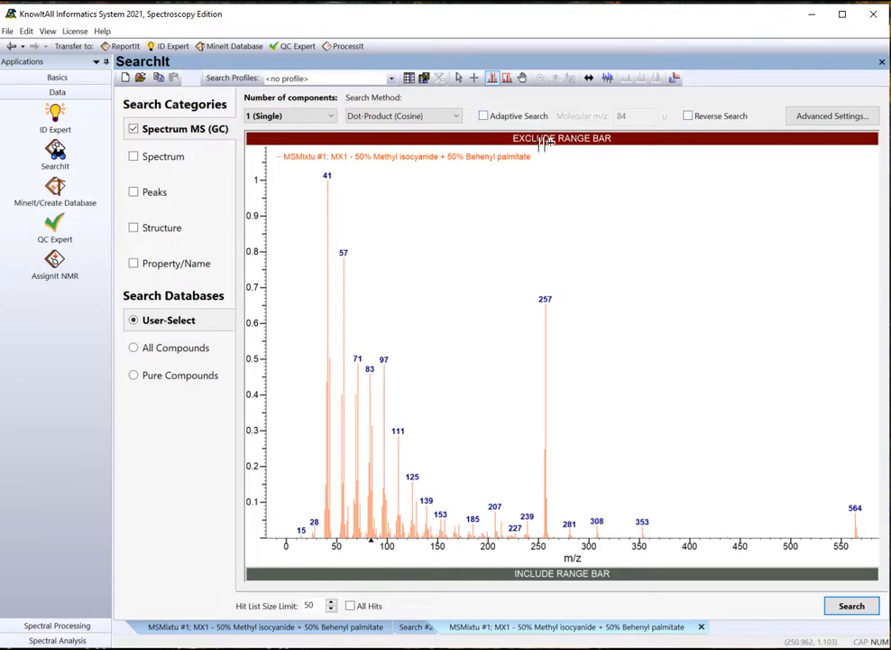
{"action": "mouse_move", "coordinate": [475, 133]}
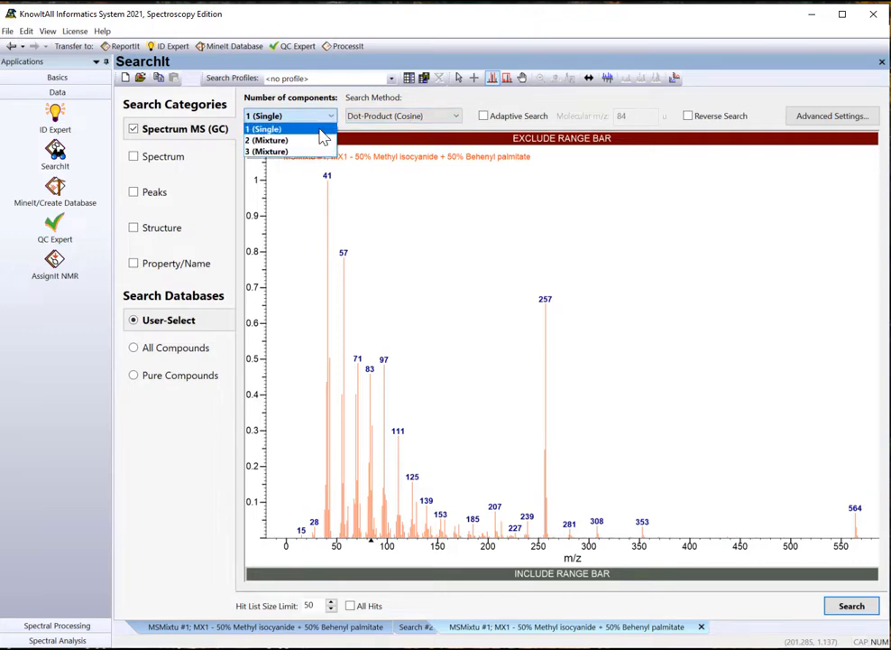
{"action": "left_click", "coordinate": [271, 140]}
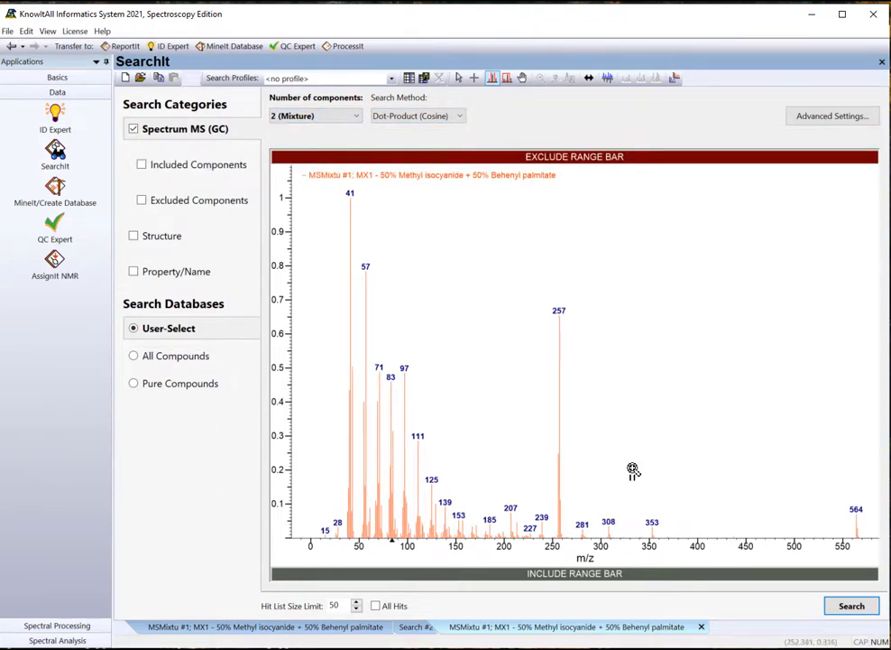
Run the two-component search matching Methyl isocyanide and Behenyl palmitate, then return to SearchIt.
{"action": "left_click", "coordinate": [850, 606]}
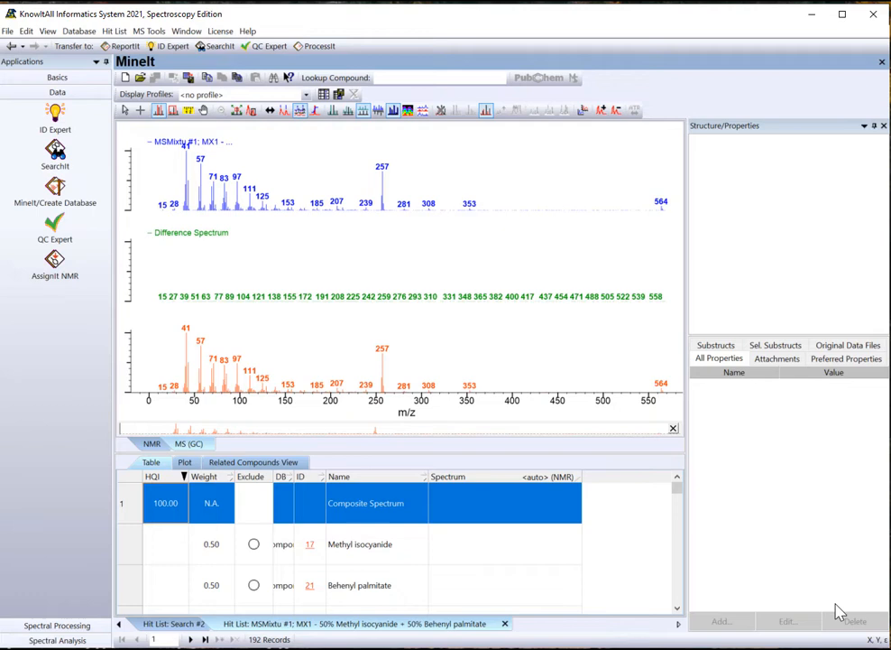
{"action": "mouse_move", "coordinate": [738, 456]}
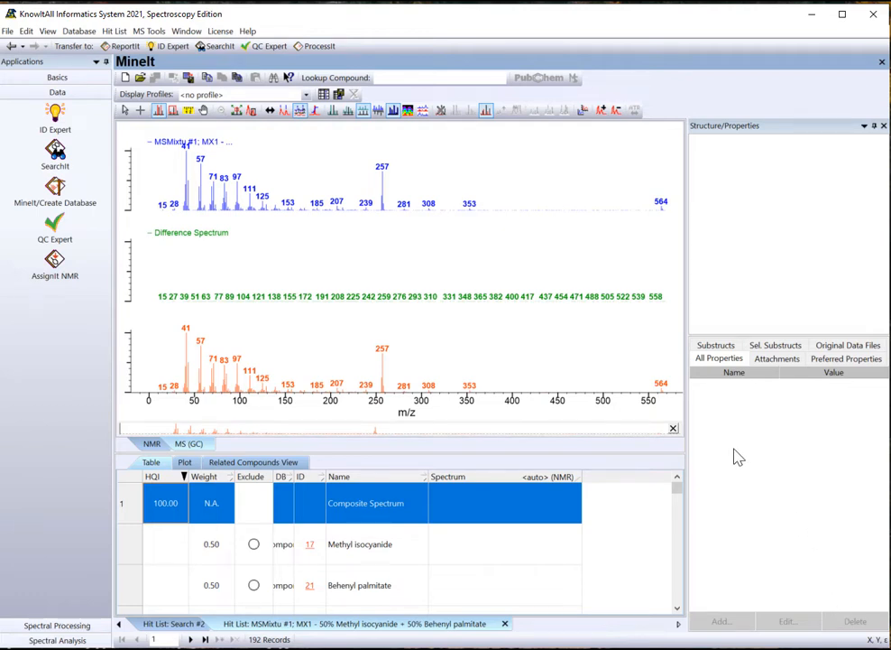
{"action": "mouse_move", "coordinate": [481, 192]}
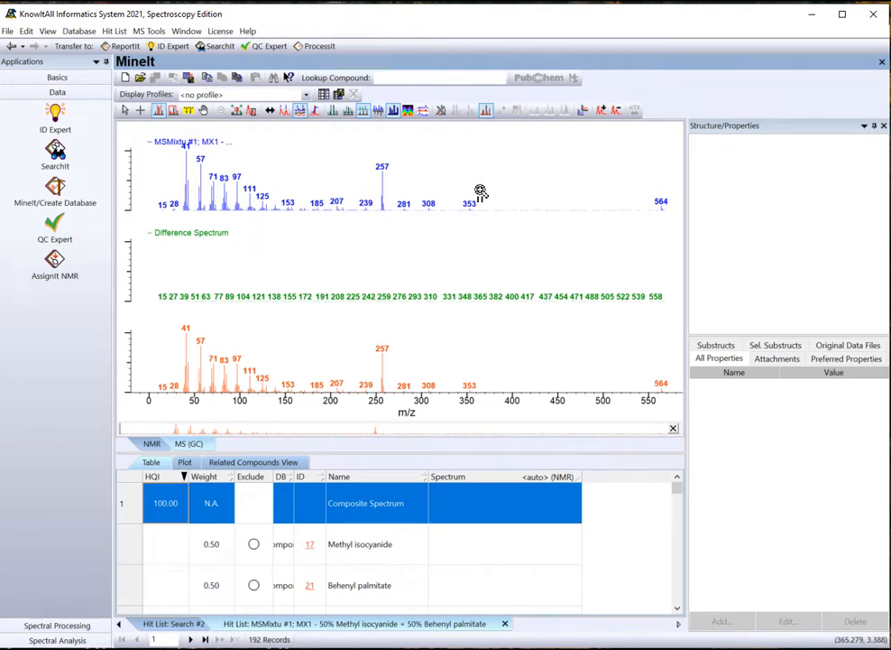
{"action": "mouse_move", "coordinate": [505, 370]}
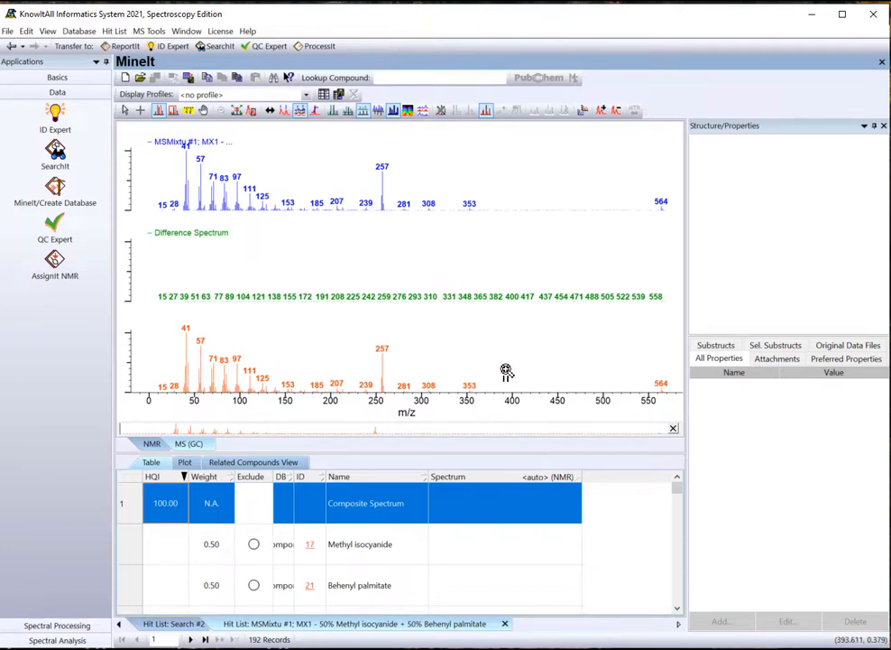
{"action": "mouse_move", "coordinate": [273, 278]}
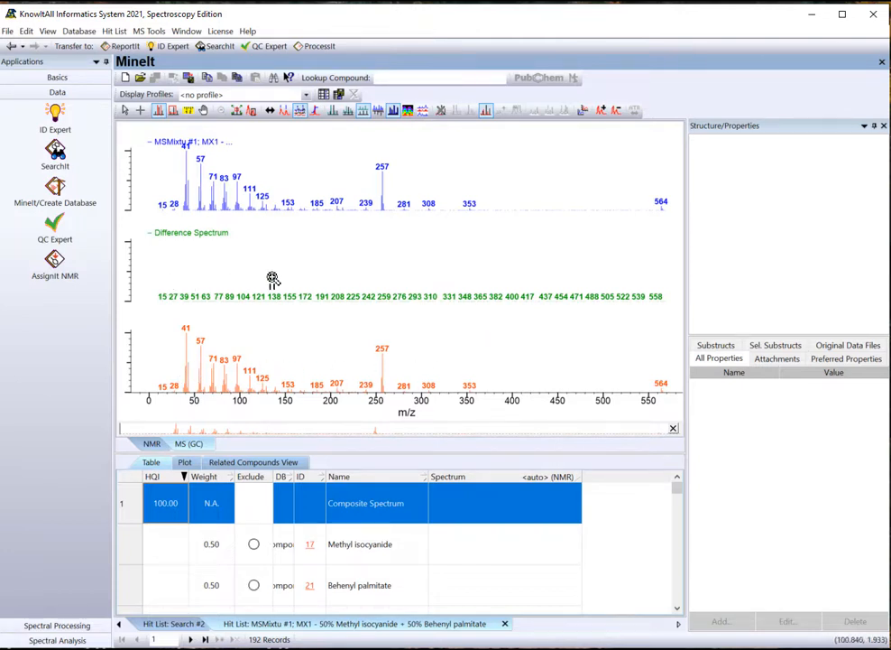
{"action": "mouse_move", "coordinate": [544, 278]}
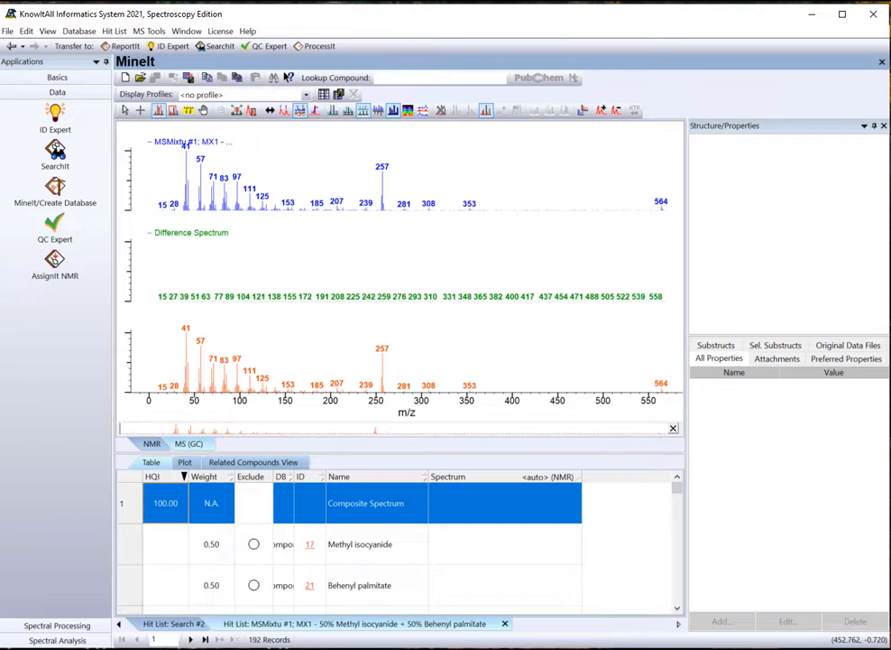
{"action": "left_click", "coordinate": [55, 157]}
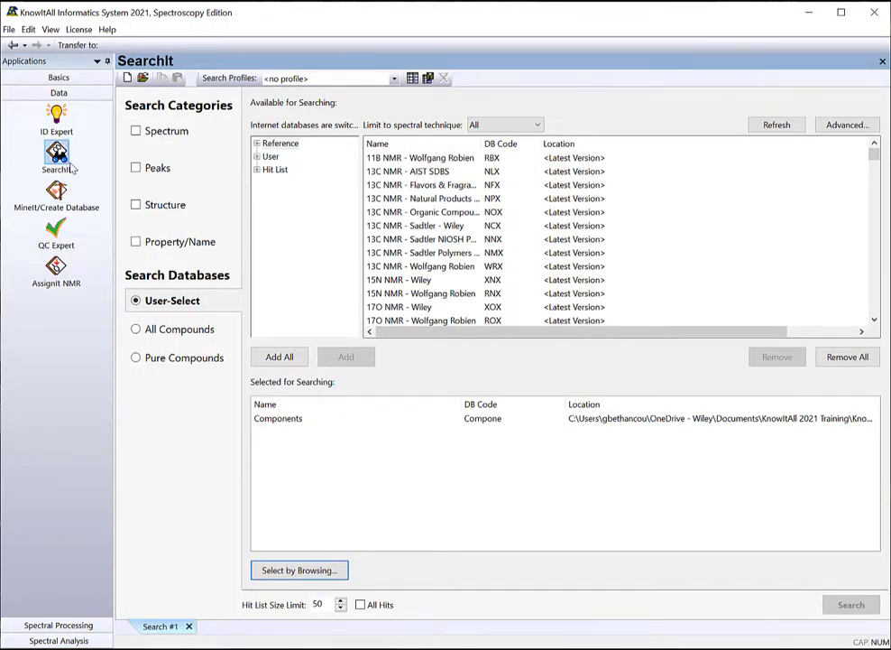
Start a new spectrum search with 'MS Mixture of Three' as the query.
{"action": "left_click", "coordinate": [127, 78]}
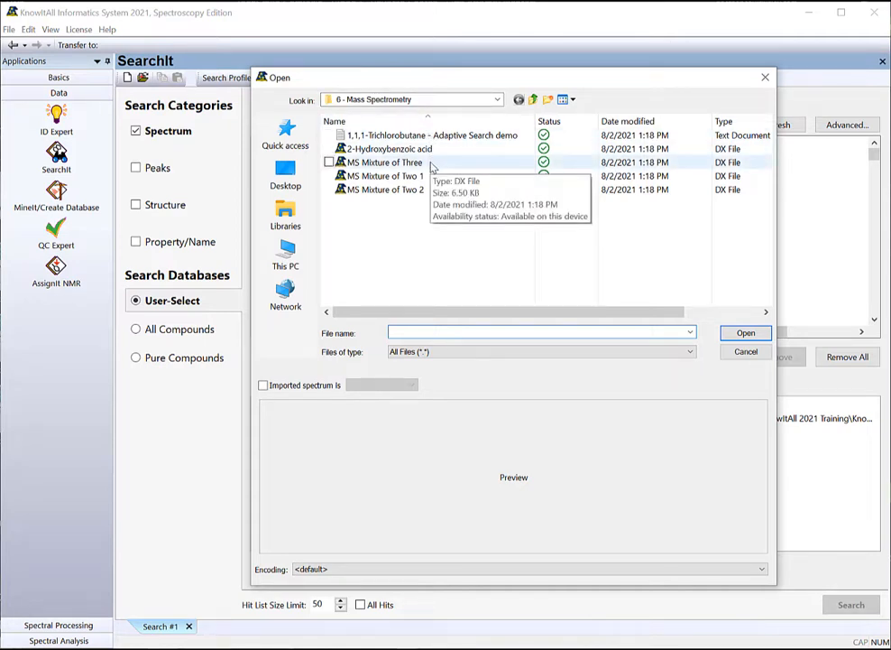
{"action": "left_click", "coordinate": [388, 162]}
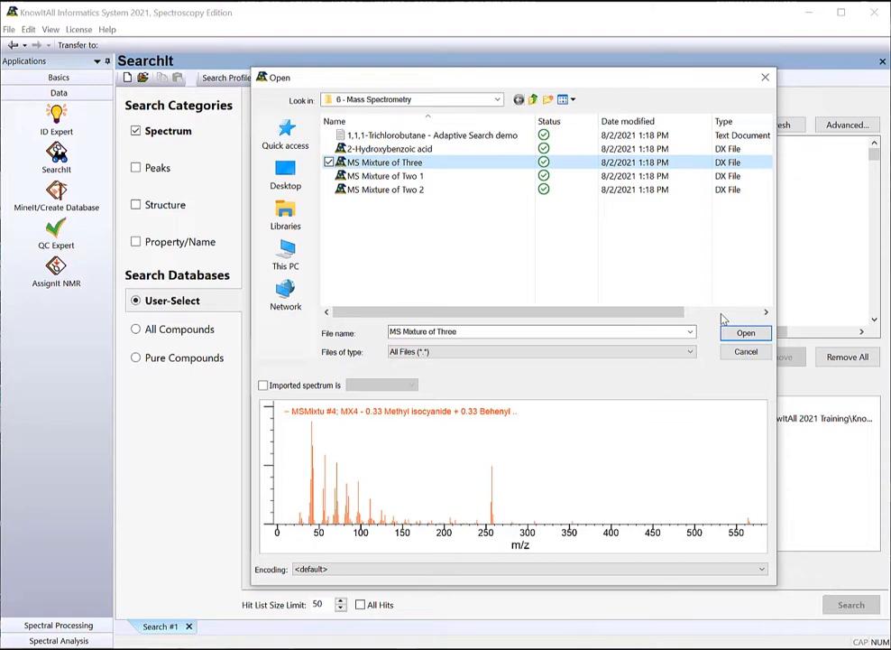
{"action": "left_click", "coordinate": [746, 332]}
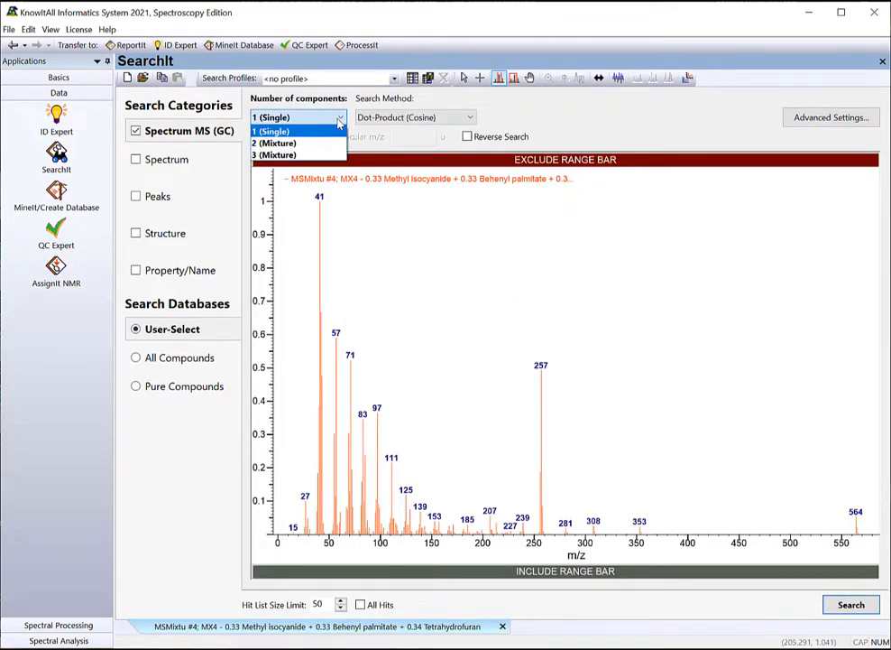
Choose 3 (Mixture) as the number of components for the MS Mixture of Three query.
{"action": "left_click", "coordinate": [274, 154]}
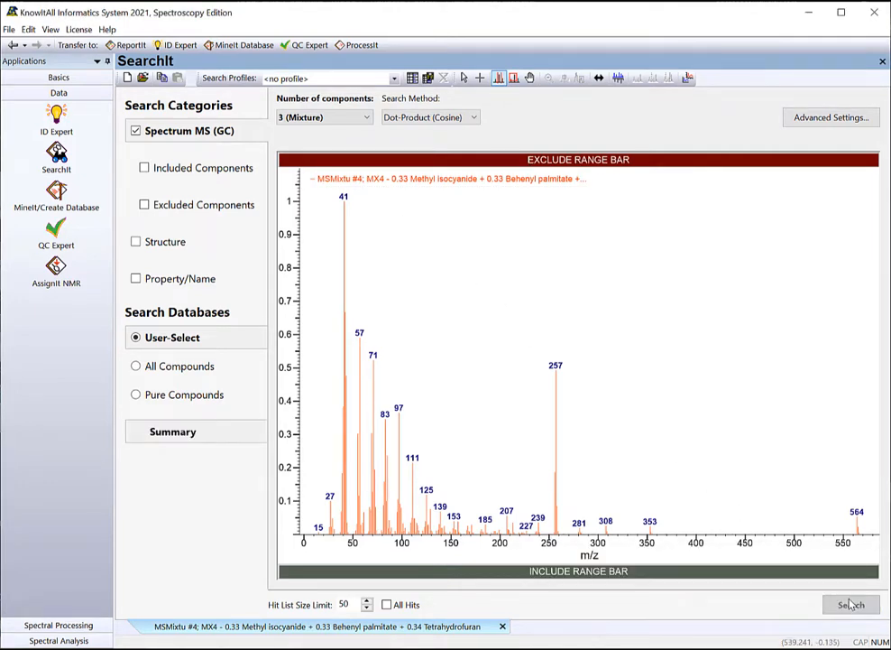
Run the search, returning Tetrahydrofuran, Methyl isocyanide and Behenyl palmitate with an empty difference spectrum.
{"action": "left_click", "coordinate": [850, 604]}
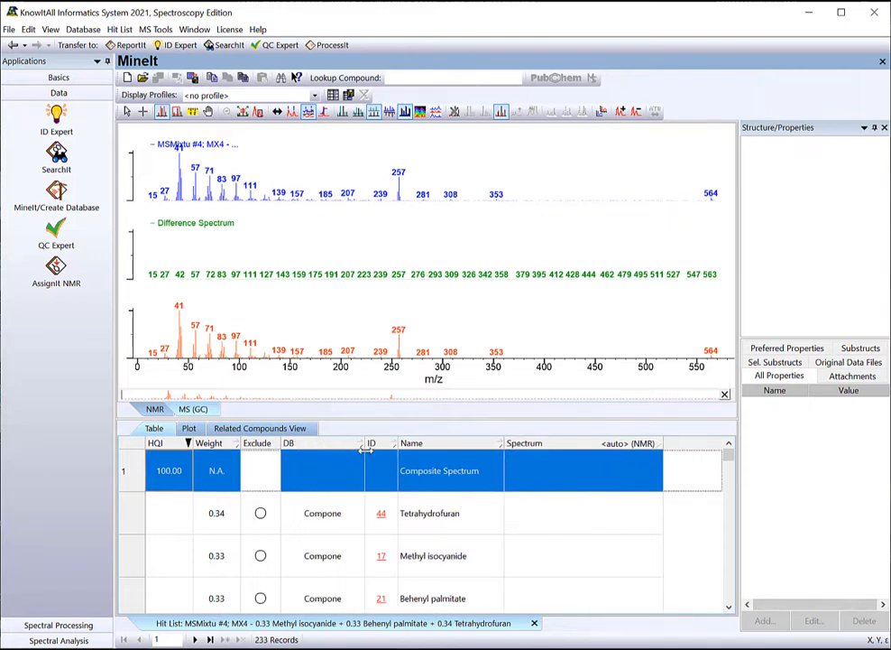
{"action": "mouse_move", "coordinate": [424, 177]}
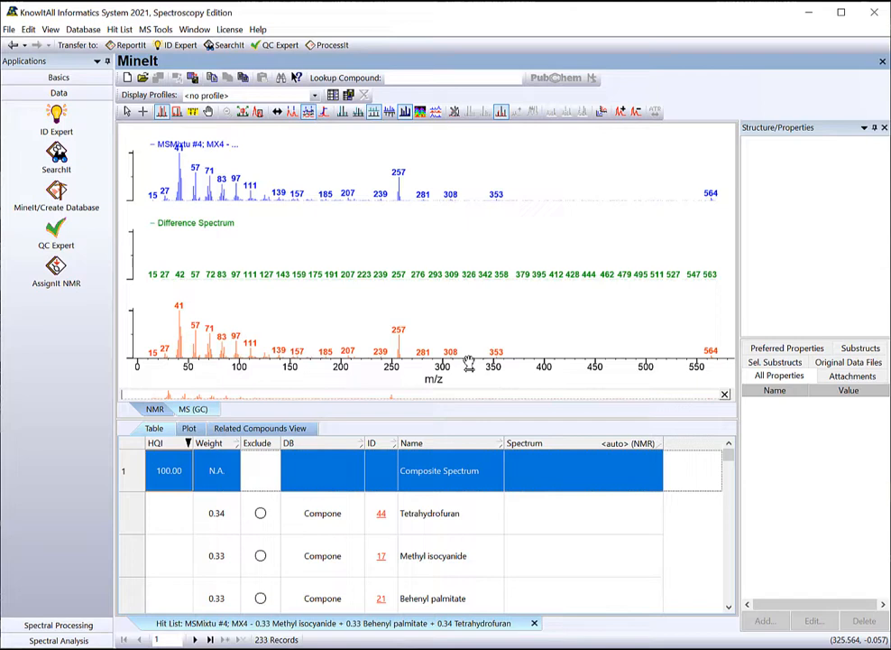
{"action": "mouse_move", "coordinate": [420, 305]}
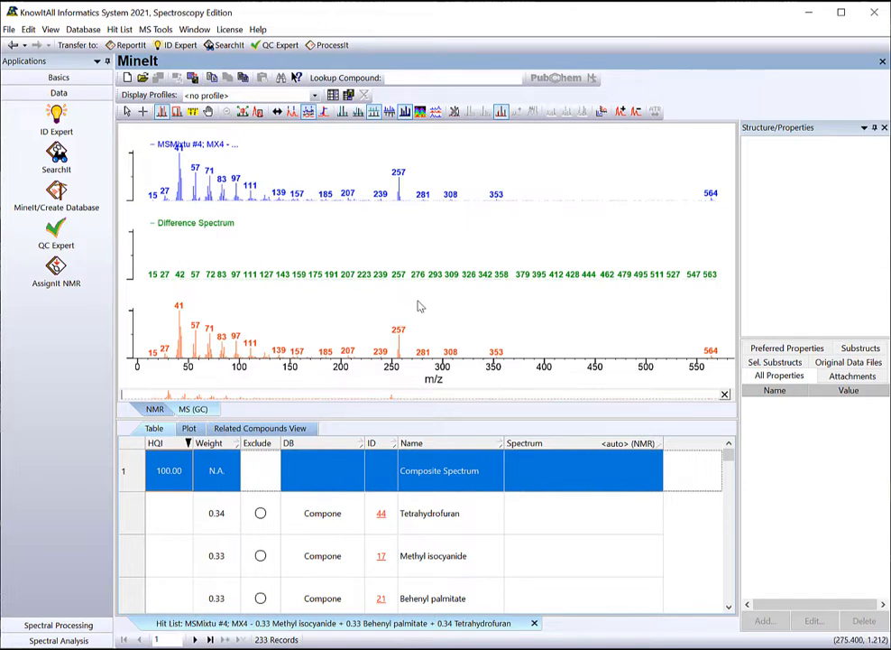
{"action": "mouse_move", "coordinate": [418, 306]}
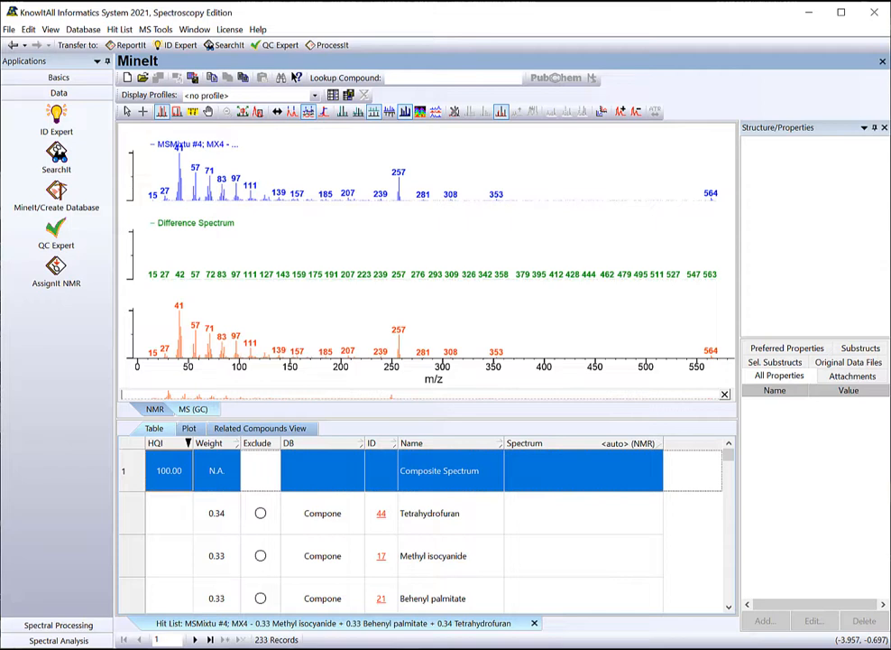
{"action": "mouse_move", "coordinate": [43, 508]}
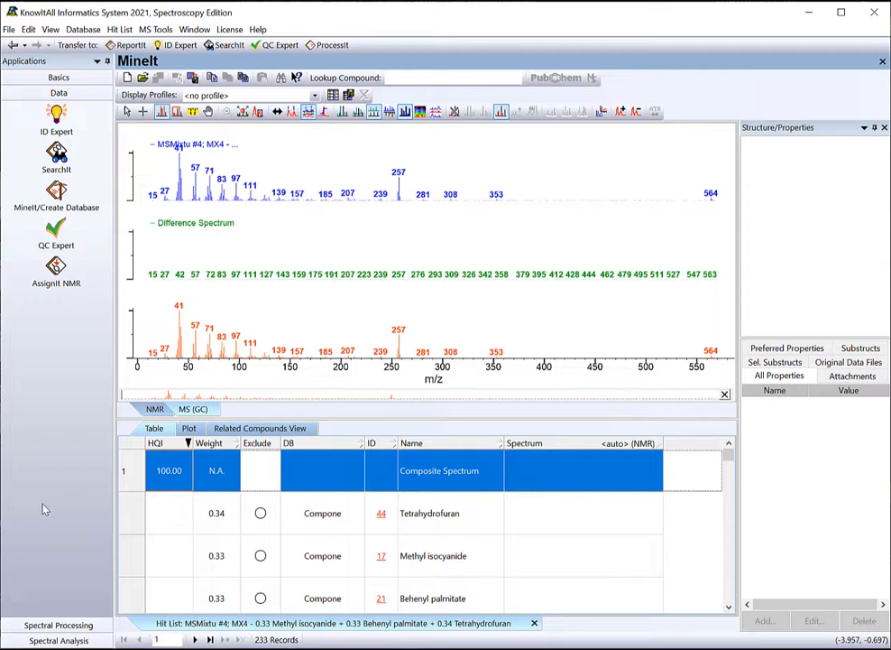
{"action": "mouse_move", "coordinate": [350, 591]}
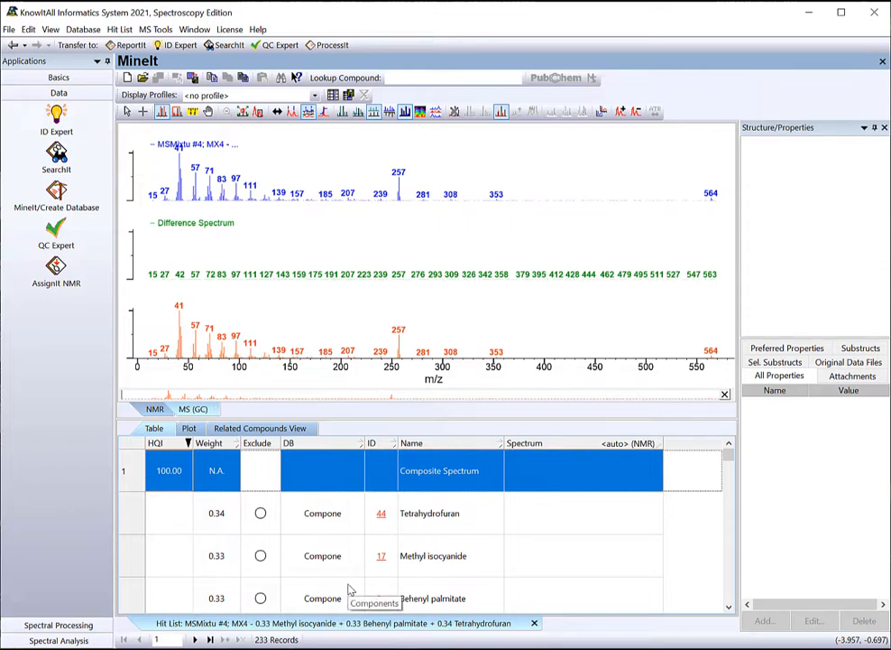